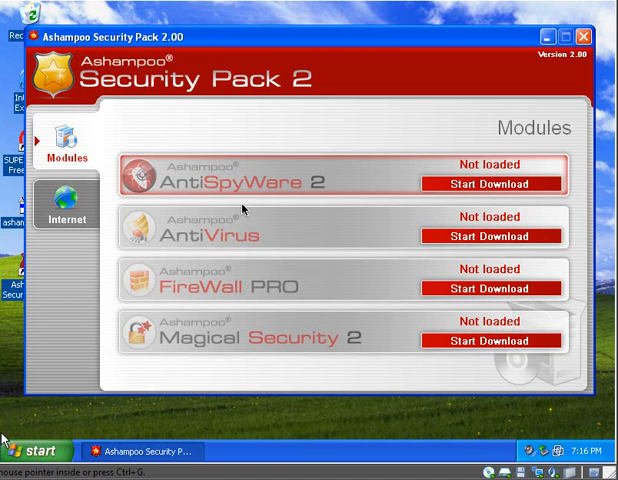
mouse_move(378, 176)
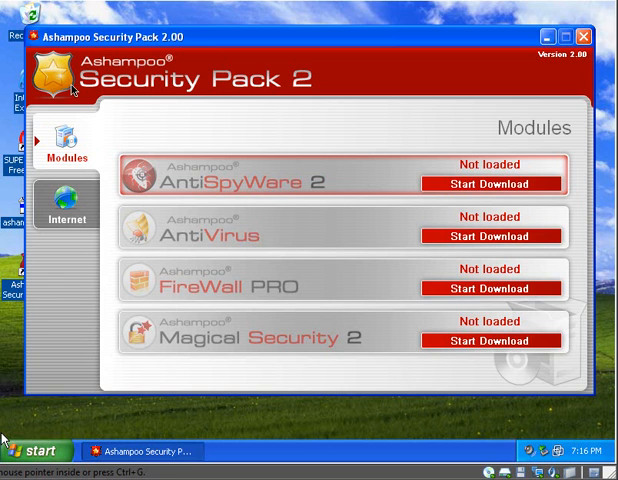
mouse_move(172, 104)
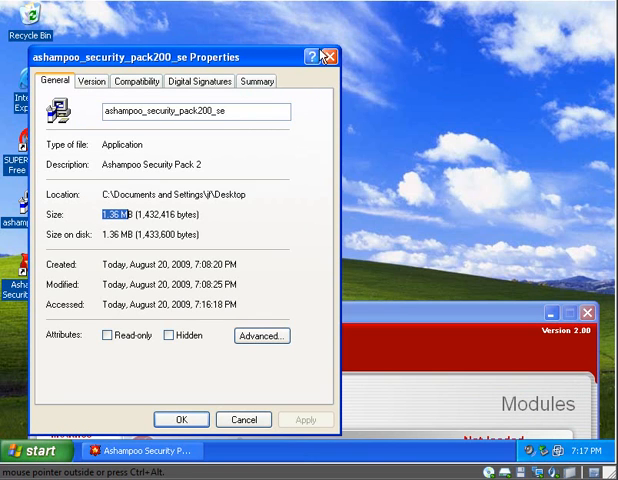
- Start downloading AntiSpyWare 2 and AntiVirus in Ashampoo Security Pack 2
left_click(242, 420)
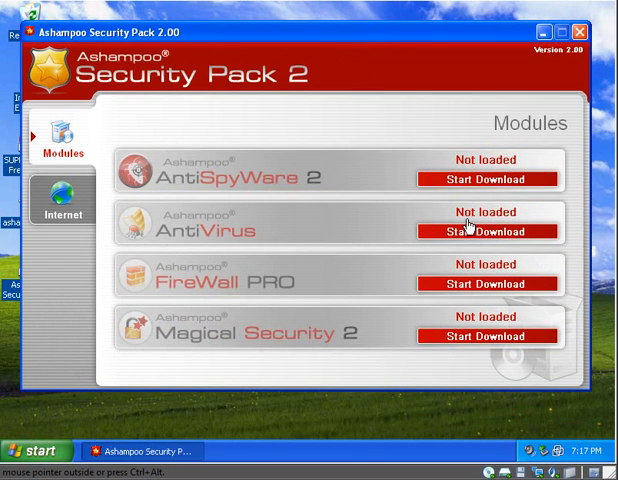
mouse_move(488, 178)
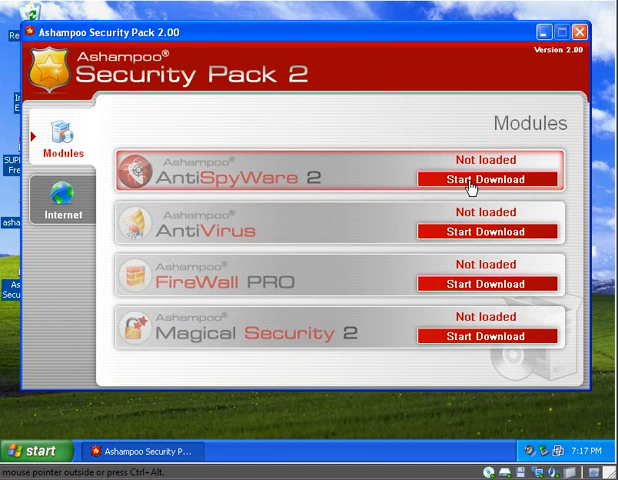
left_click(488, 176)
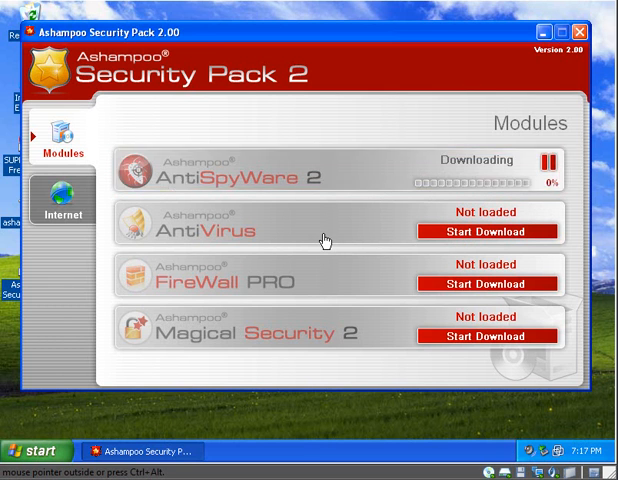
mouse_move(322, 240)
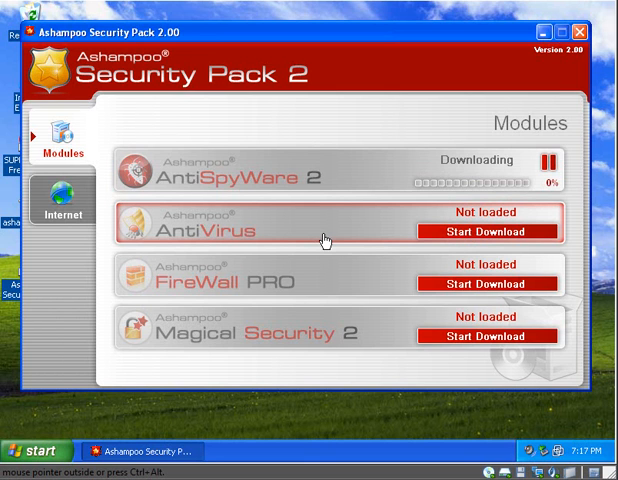
mouse_move(468, 360)
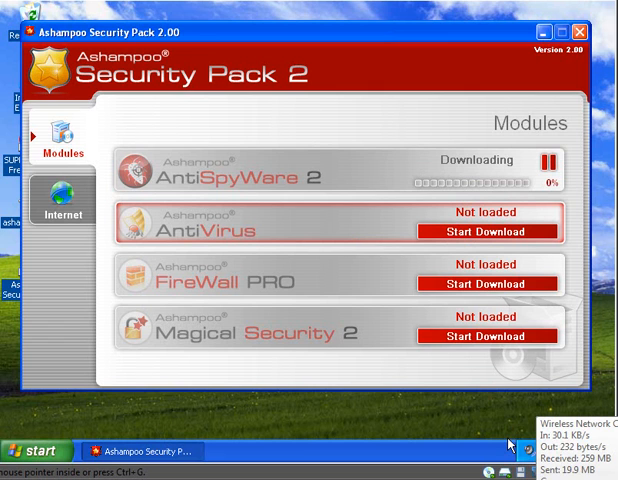
mouse_move(478, 214)
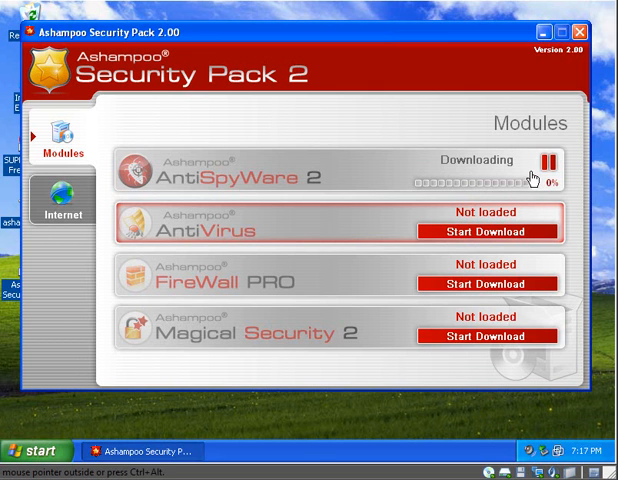
mouse_move(484, 232)
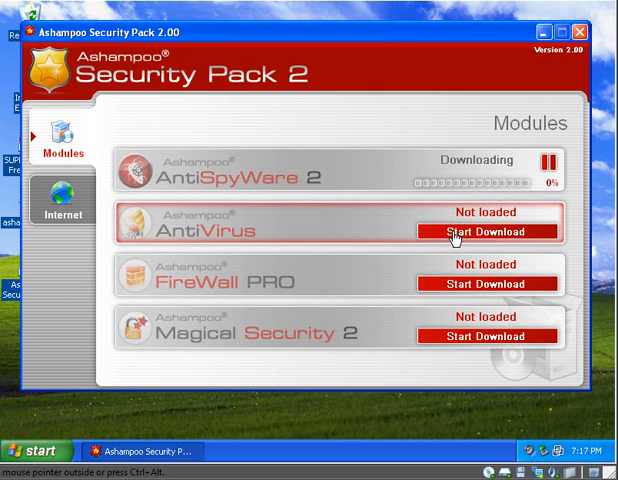
left_click(488, 232)
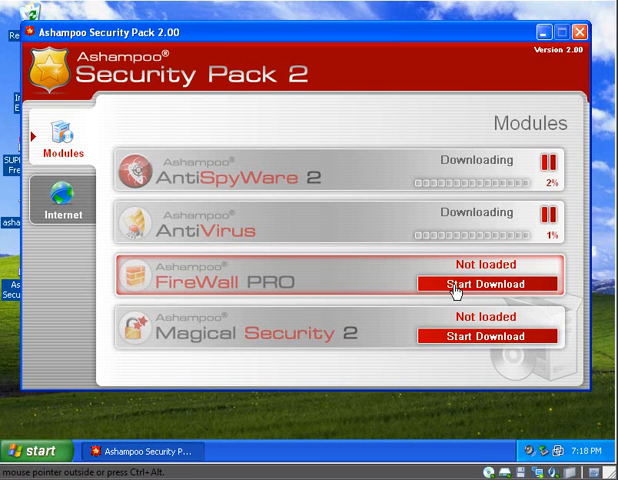
mouse_move(516, 288)
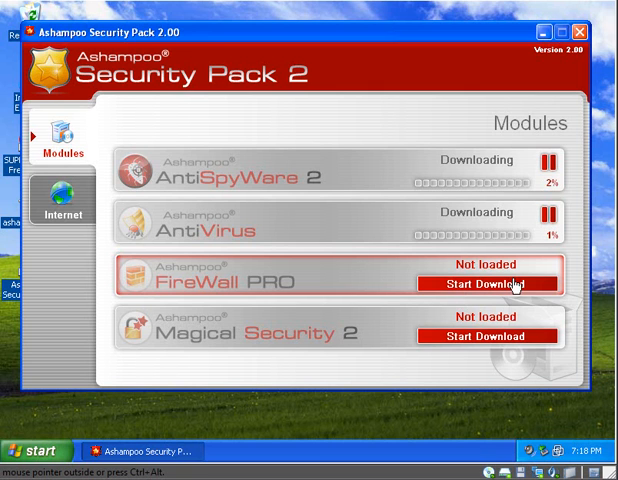
- Attempt to download FireWall PRO and Magical Security 2 and dismiss the two-download limit message
left_click(488, 284)
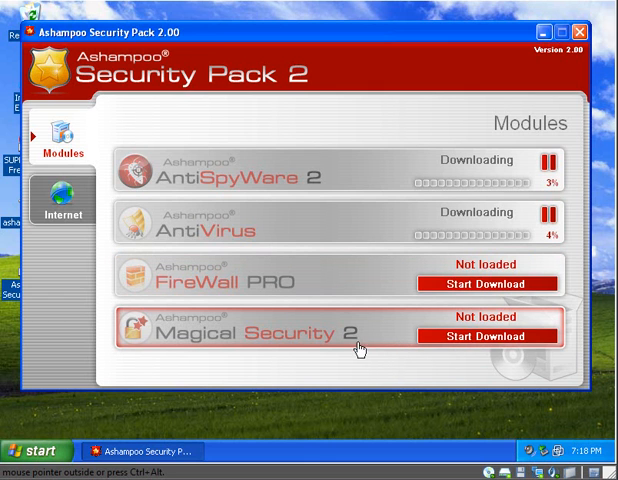
mouse_move(362, 392)
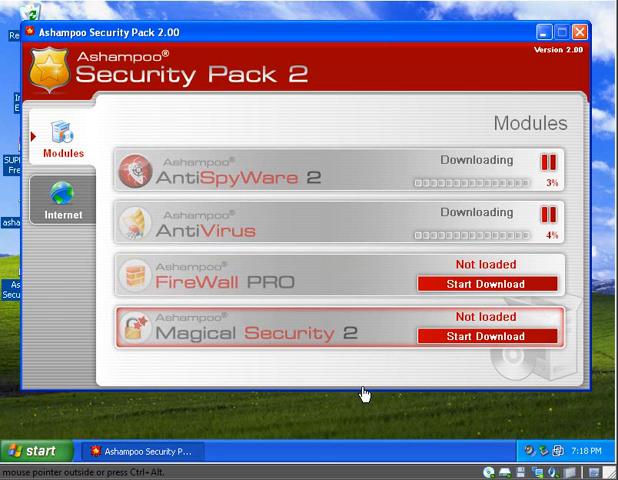
left_click(488, 284)
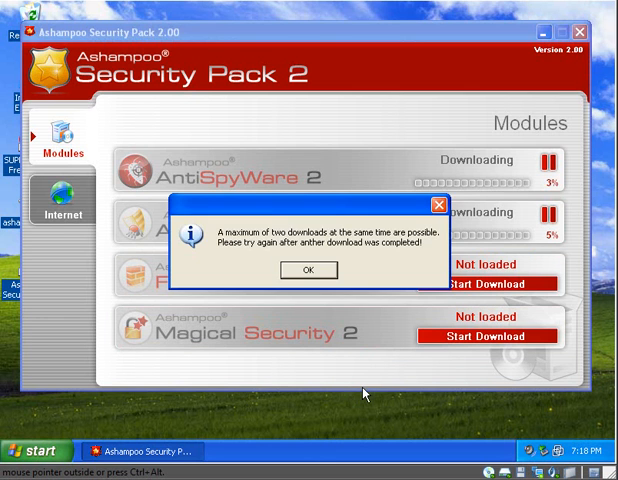
left_click(308, 270)
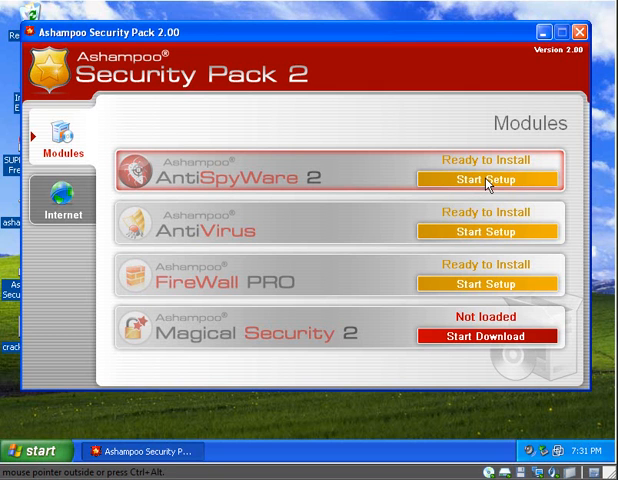
- Install AntiSpyWare 2, accepting the license and keeping the default program folder
left_click(488, 178)
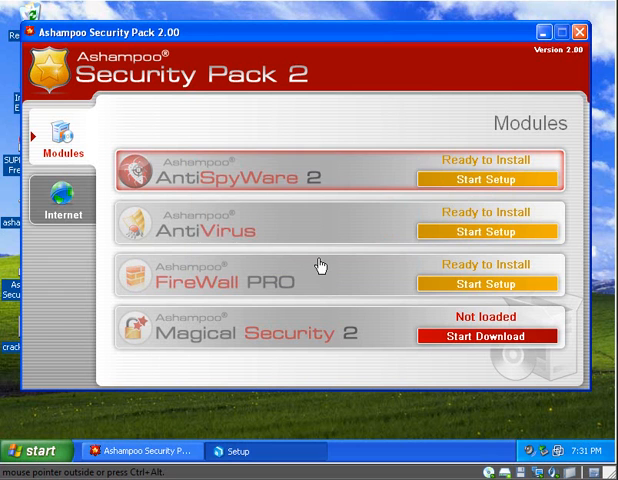
left_click(488, 180)
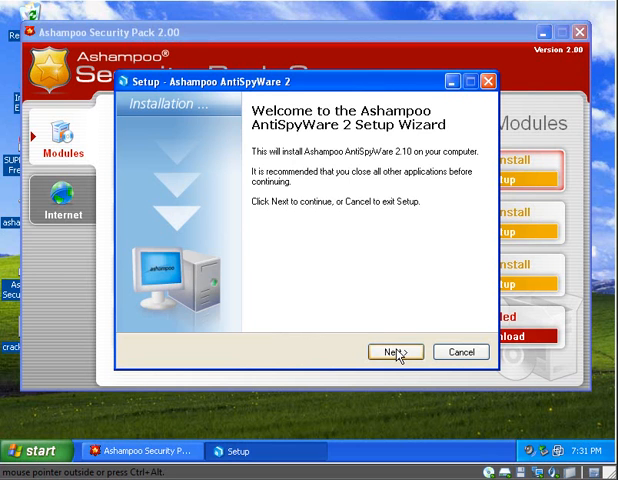
left_click(394, 352)
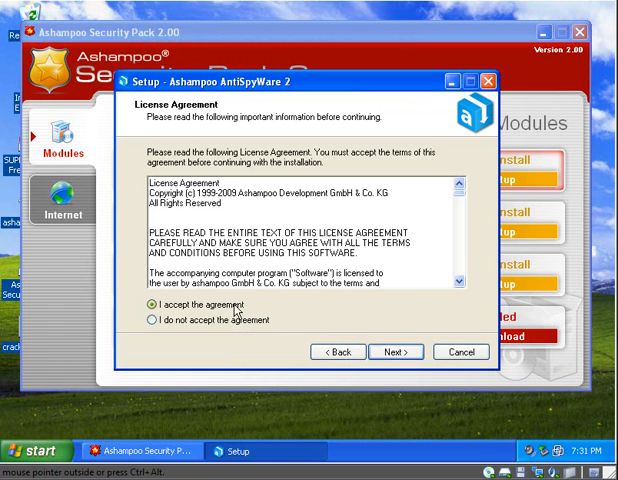
left_click(396, 352)
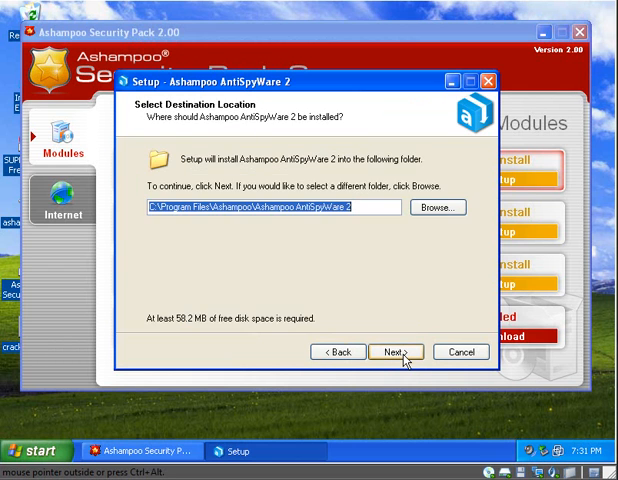
left_click(396, 352)
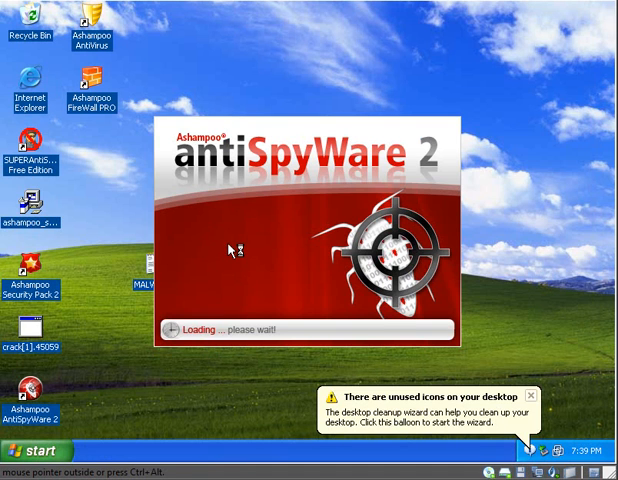
mouse_move(240, 274)
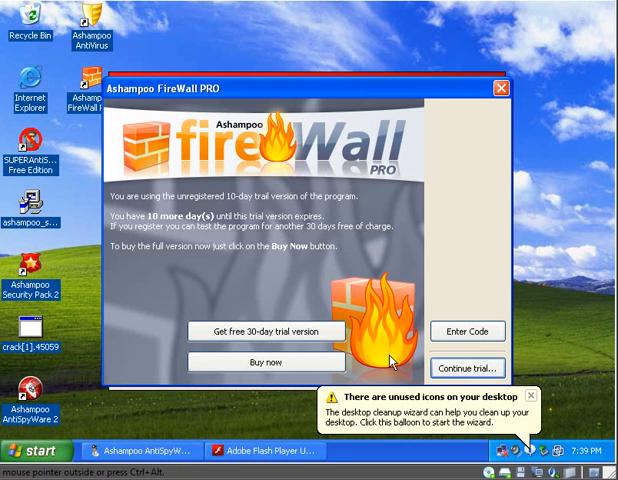
mouse_move(492, 368)
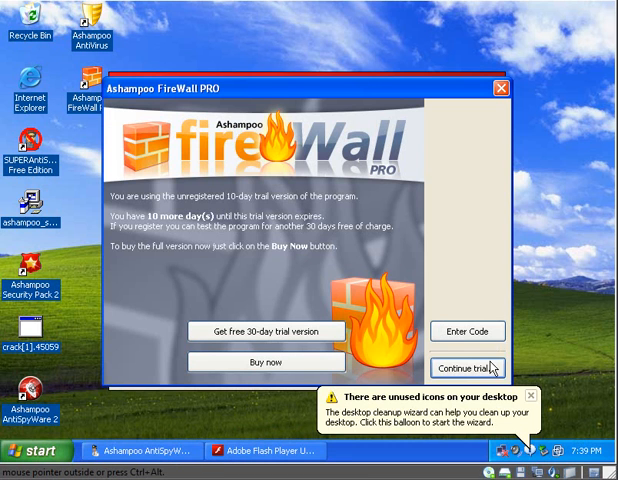
- Continue the FireWall PRO 10-day trial so its configuration assistant appears
left_click(466, 368)
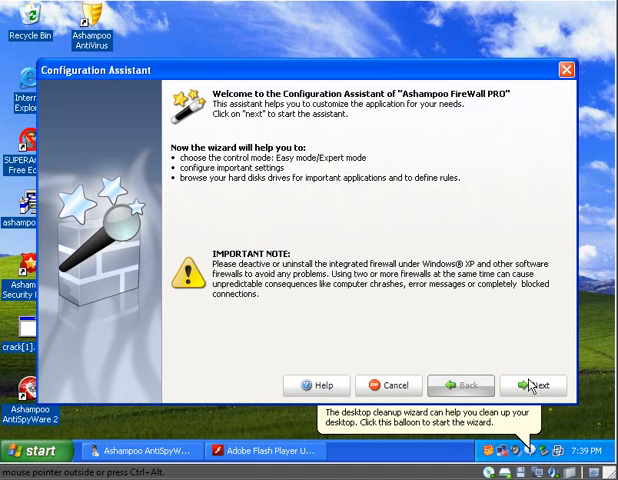
- Complete the firewall configuration assistant with the recommended application access rules
left_click(532, 384)
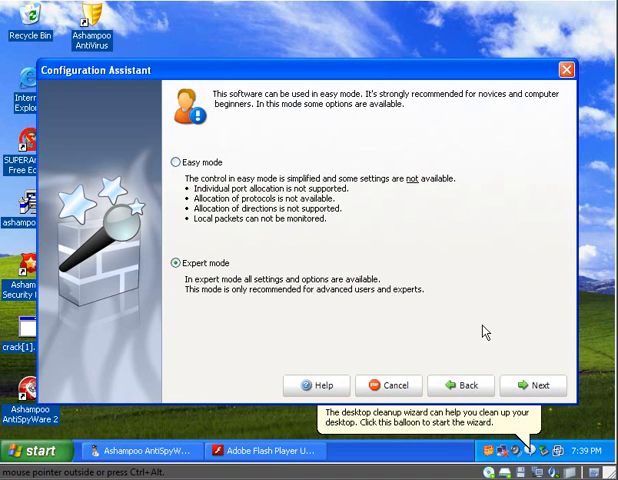
left_click(532, 384)
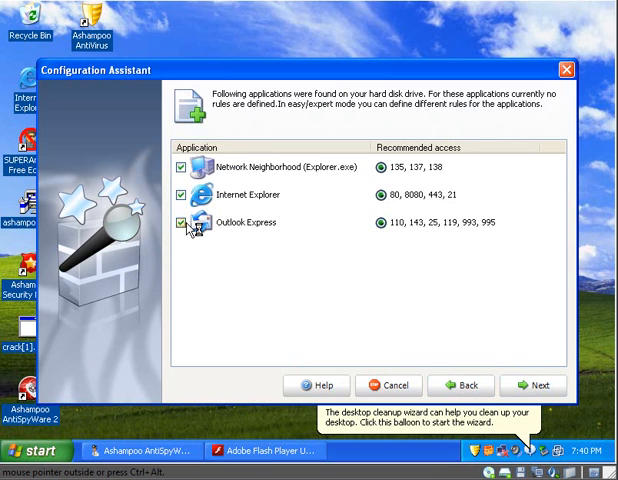
left_click(532, 384)
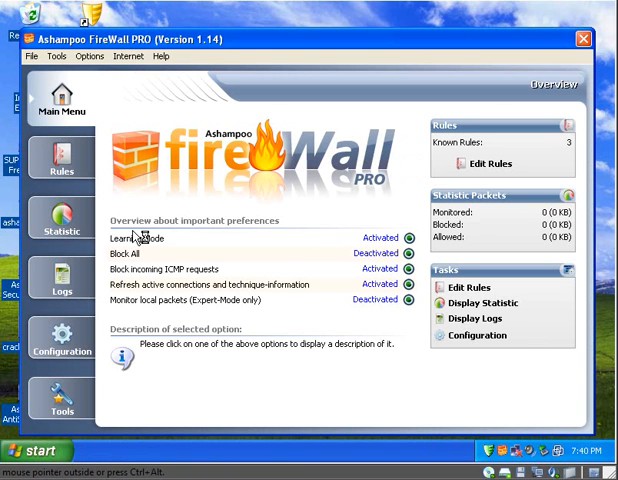
mouse_move(190, 250)
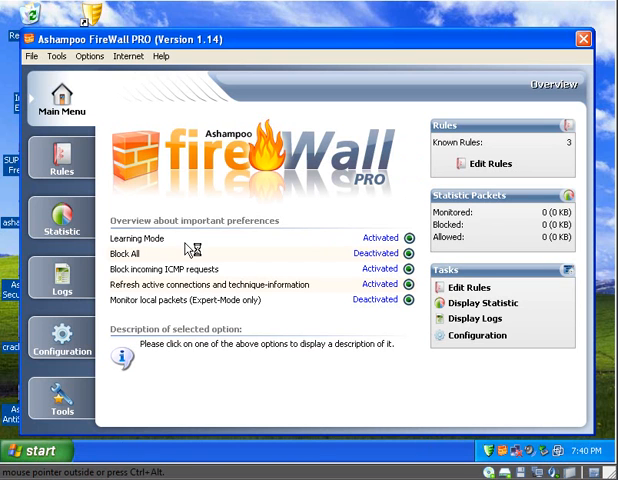
mouse_move(472, 312)
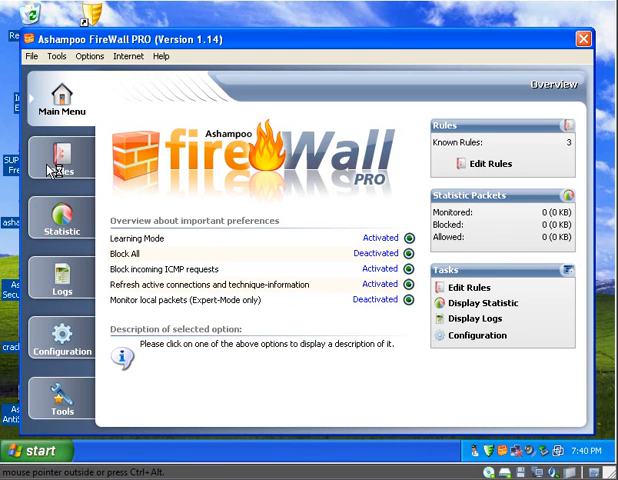
- Review the firewall's Statistic, Logs, Configuration and Tools pages
left_click(62, 216)
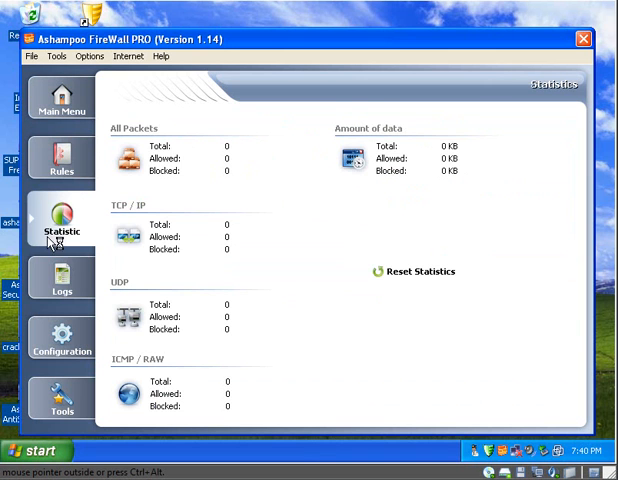
left_click(60, 278)
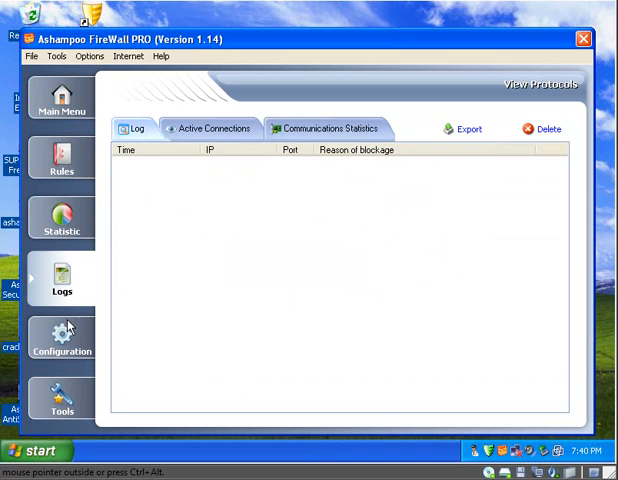
left_click(62, 340)
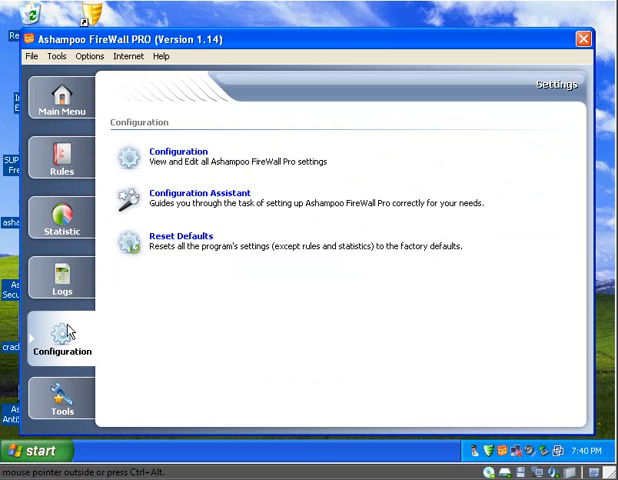
left_click(62, 400)
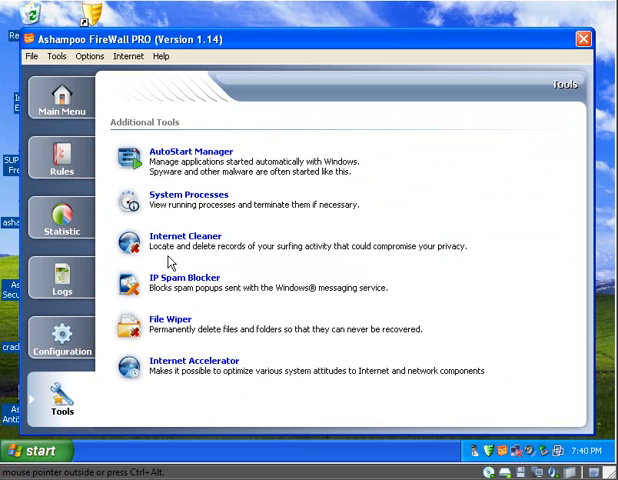
mouse_move(400, 220)
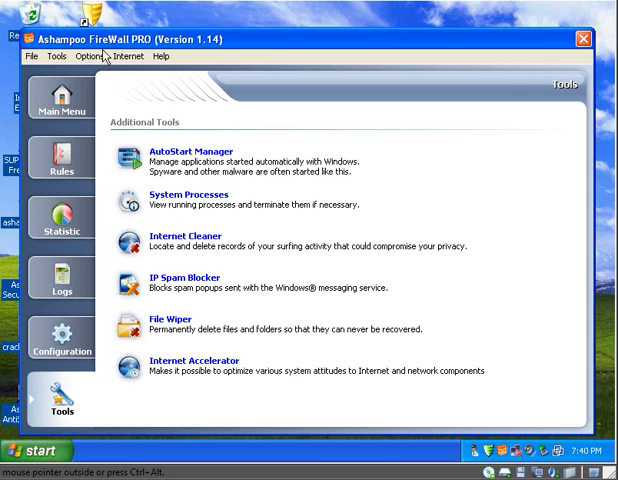
left_click(90, 56)
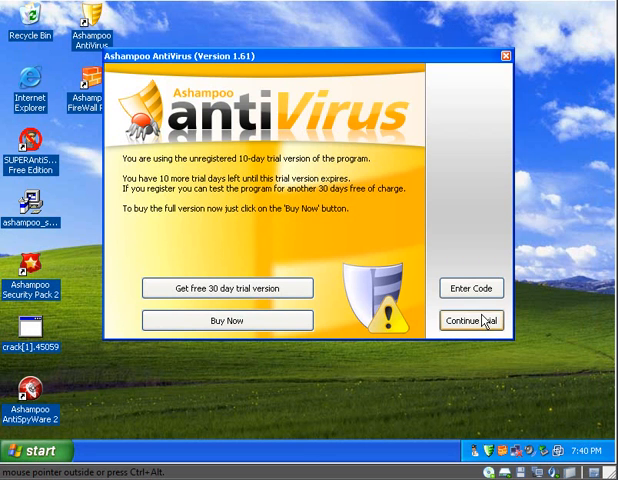
- Continue the AntiVirus trial and show its main overview without starting a system scan
left_click(464, 318)
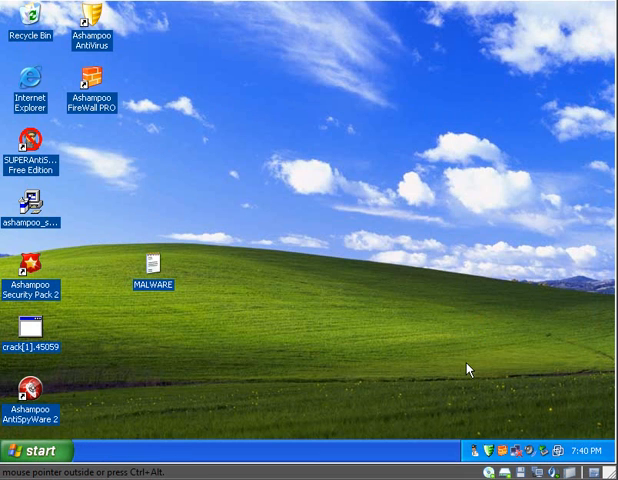
mouse_move(476, 456)
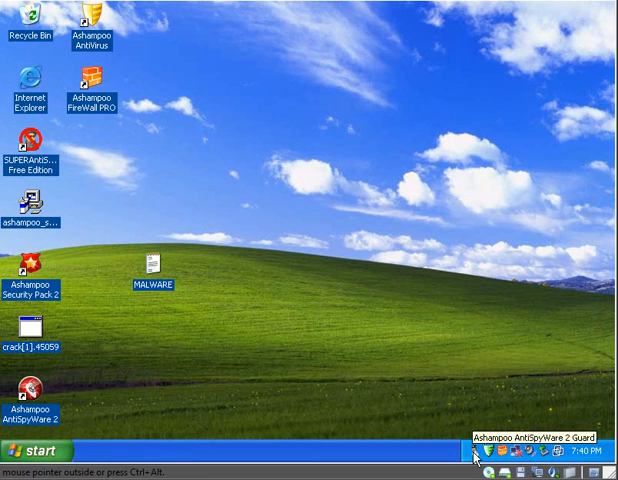
mouse_move(500, 456)
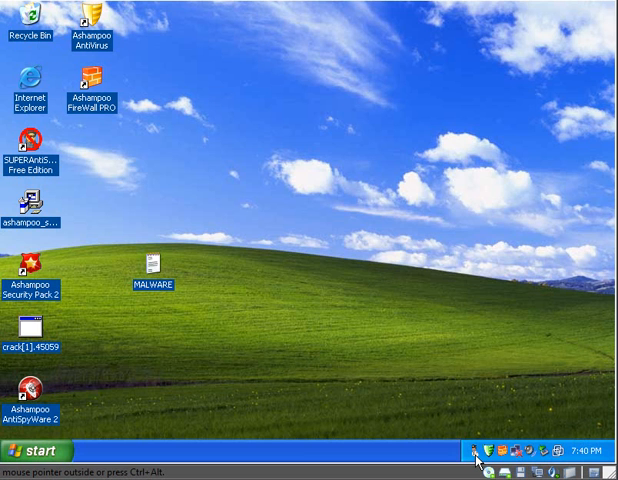
double_click(92, 24)
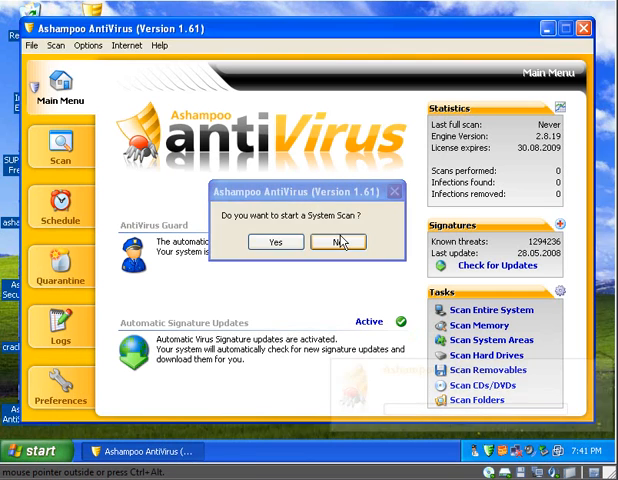
left_click(338, 242)
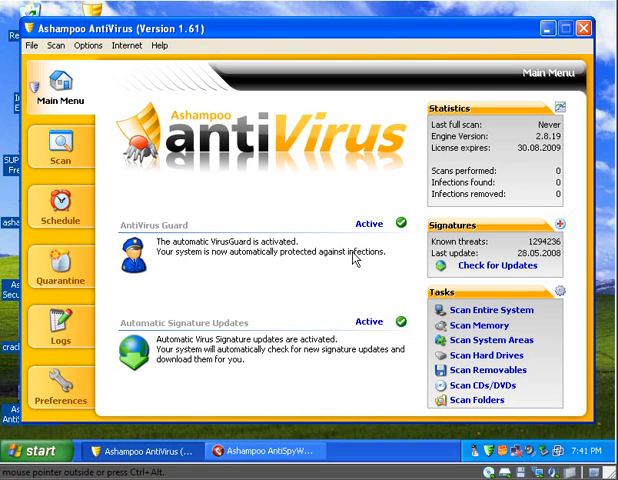
left_click(498, 266)
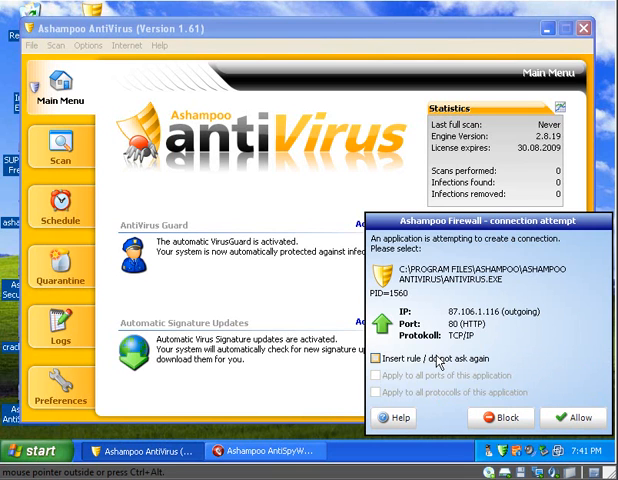
- Permanently allow AntiVirus's internet connection on all ports in the firewall prompt
left_click(380, 358)
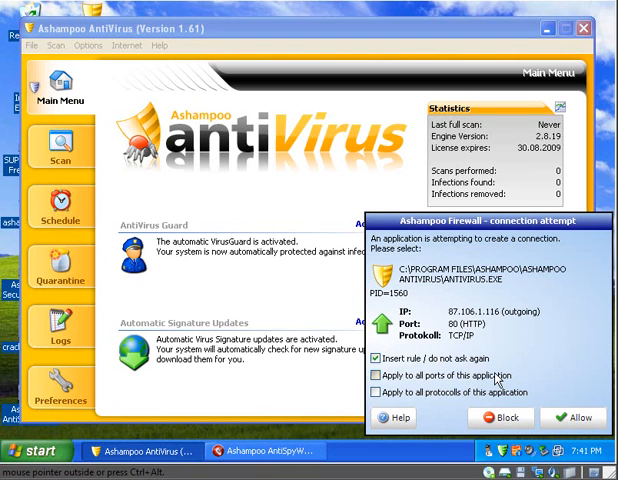
left_click(378, 388)
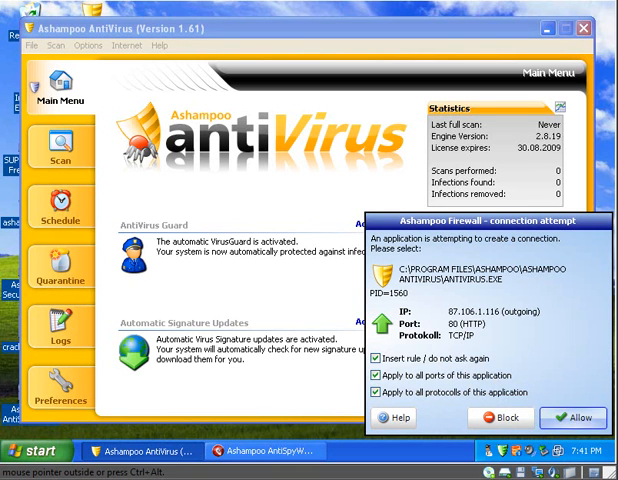
left_click(572, 416)
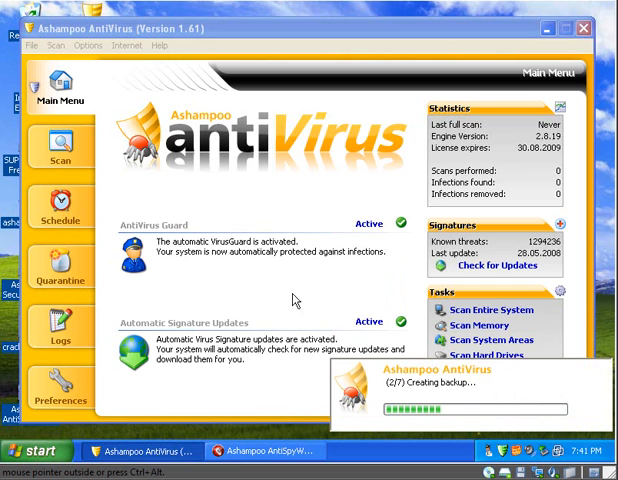
mouse_move(398, 430)
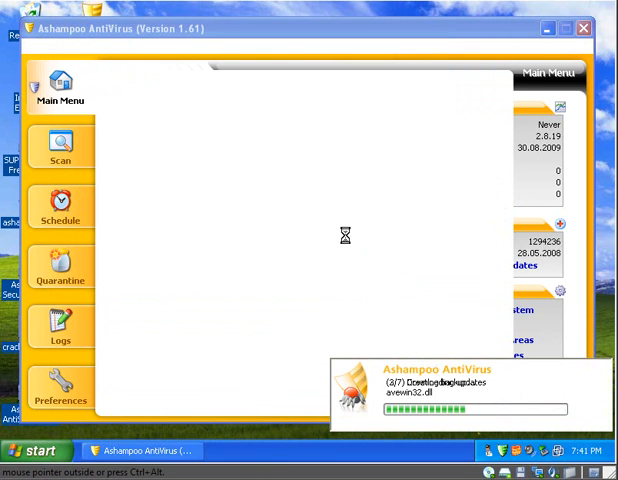
mouse_move(304, 254)
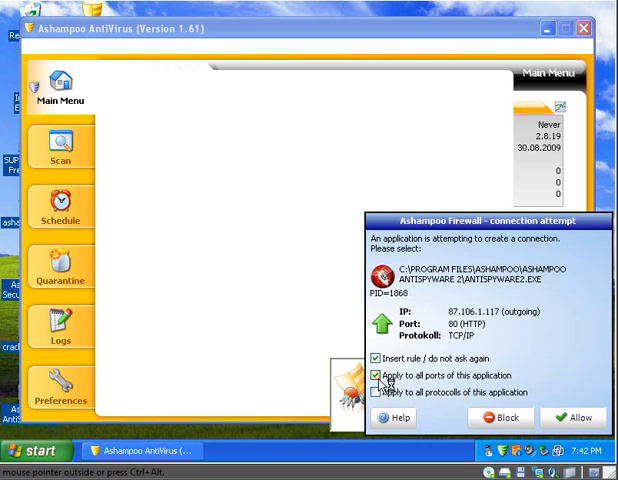
- Allow AntiSpyWare 2's connection through the firewall for all ports
left_click(576, 416)
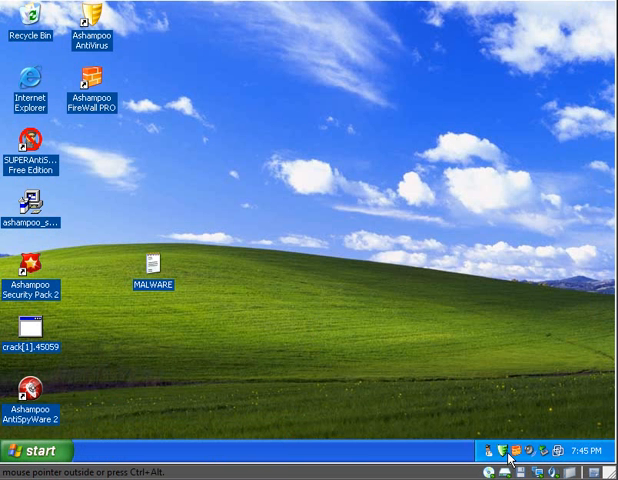
mouse_move(490, 452)
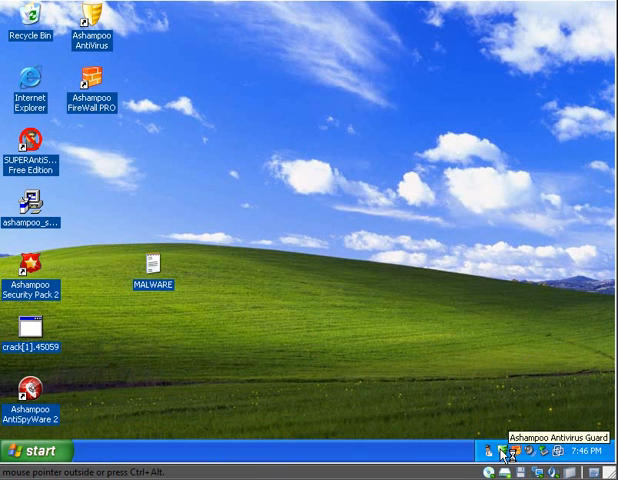
left_click(504, 456)
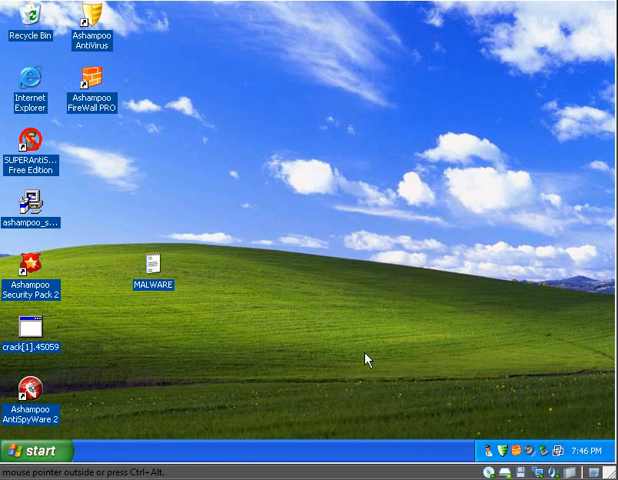
mouse_move(316, 346)
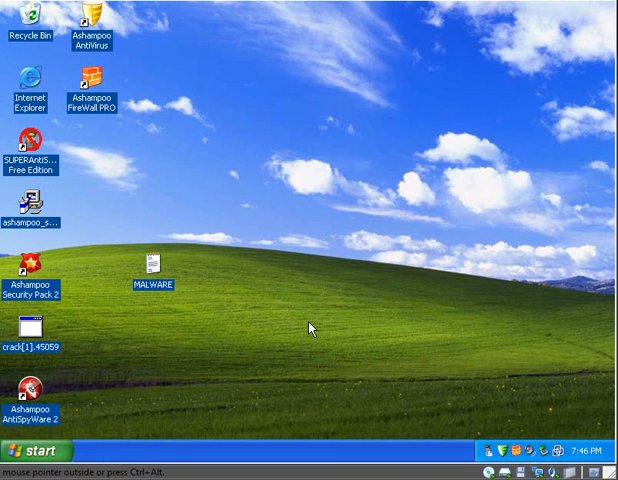
- Reopen AntiVirus and view its Quarantine, Logs and Preferences pages
double_click(92, 20)
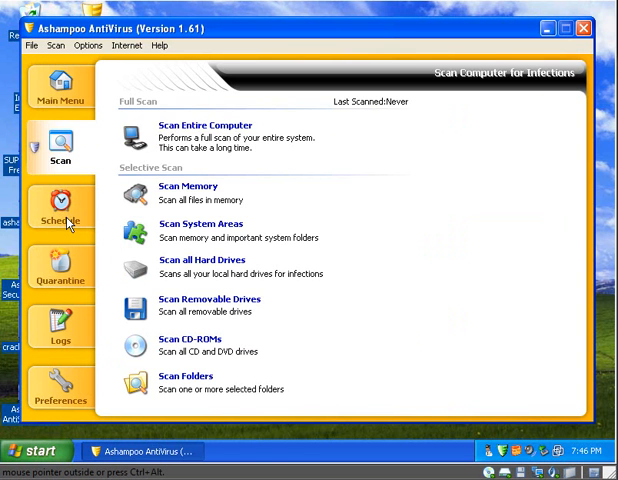
left_click(60, 268)
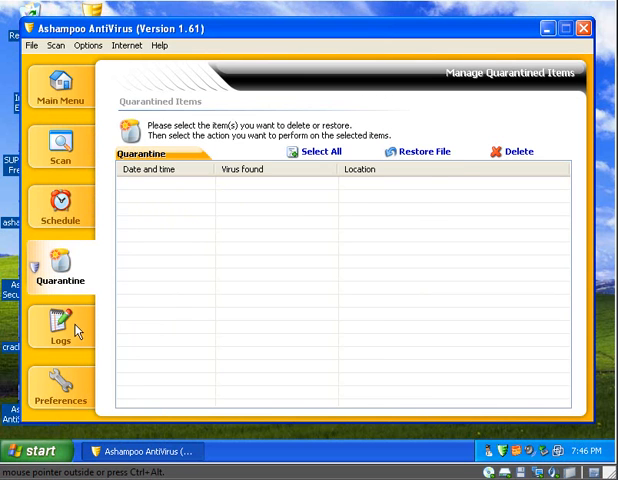
left_click(60, 324)
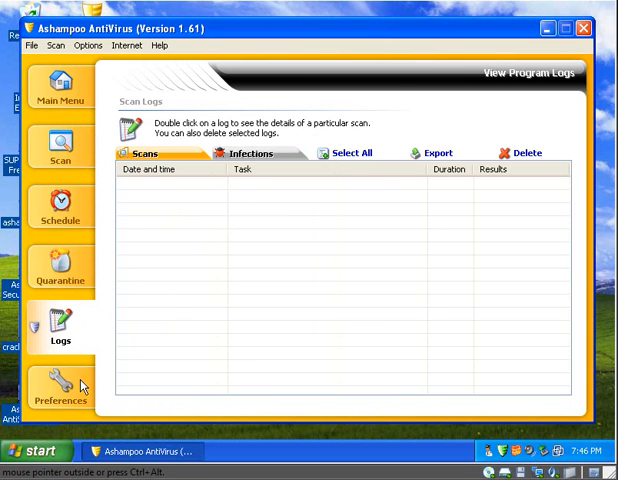
left_click(60, 390)
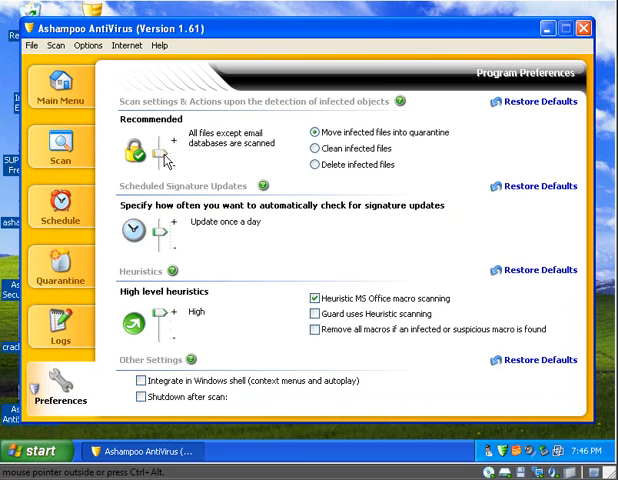
- Try Maximum protection, return to Recommended, and enable guard heuristic scanning and infected-macro removal
left_click_drag(162, 160, 162, 140)
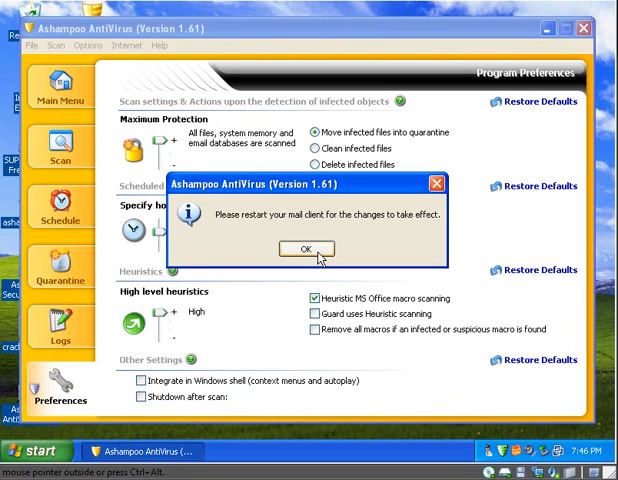
left_click(304, 248)
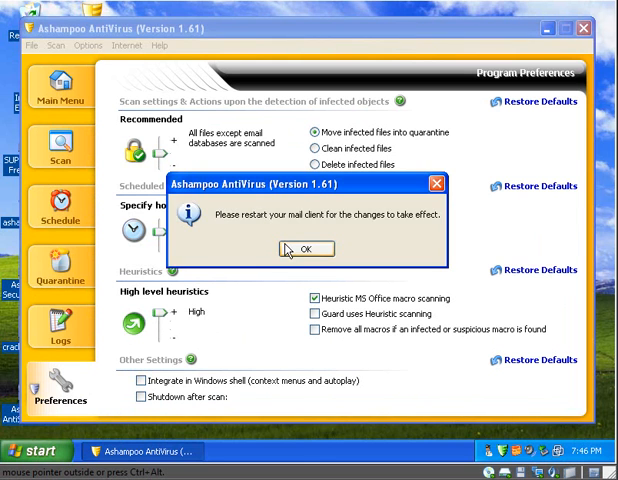
left_click(304, 250)
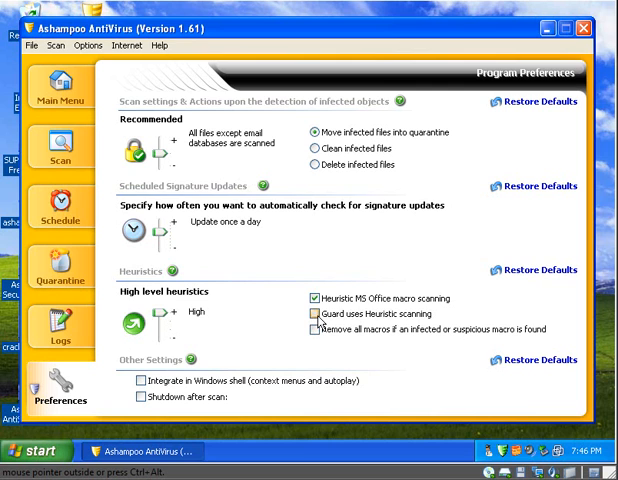
left_click(312, 314)
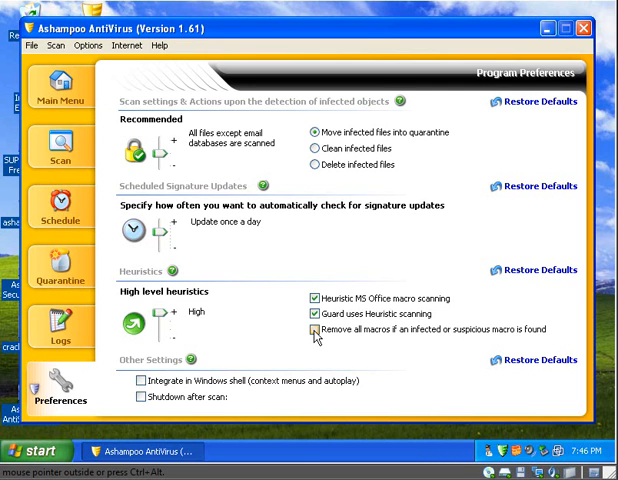
left_click(310, 330)
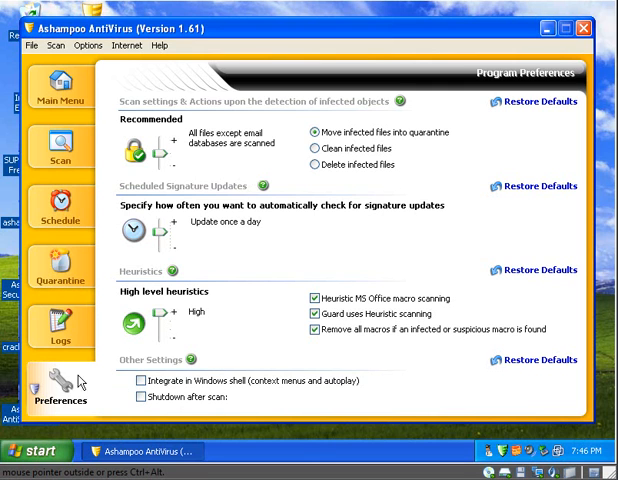
mouse_move(128, 392)
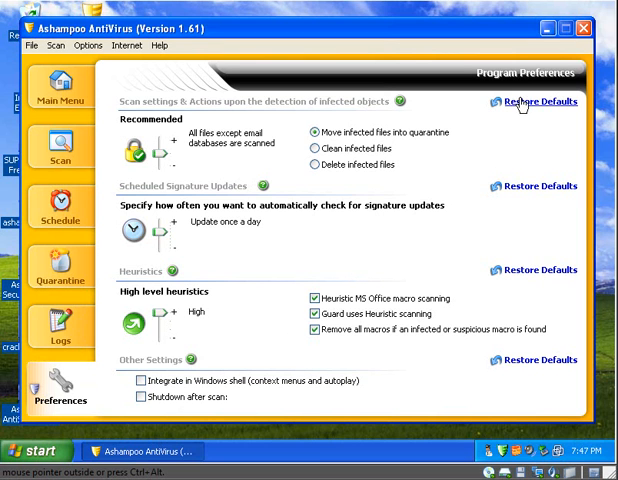
mouse_move(556, 58)
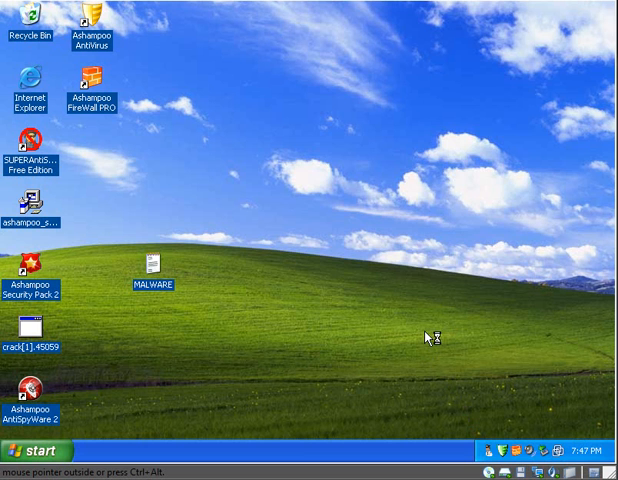
- Launch Ashampoo AntiSpyWare 2 from the desktop, continue the trial and show its Preferences
double_click(32, 390)
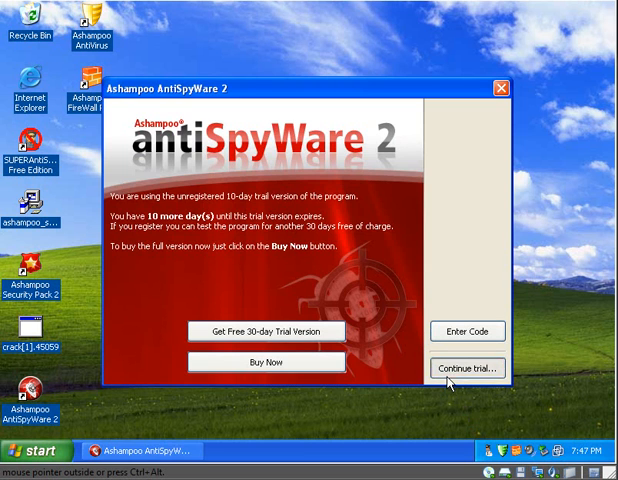
left_click(466, 368)
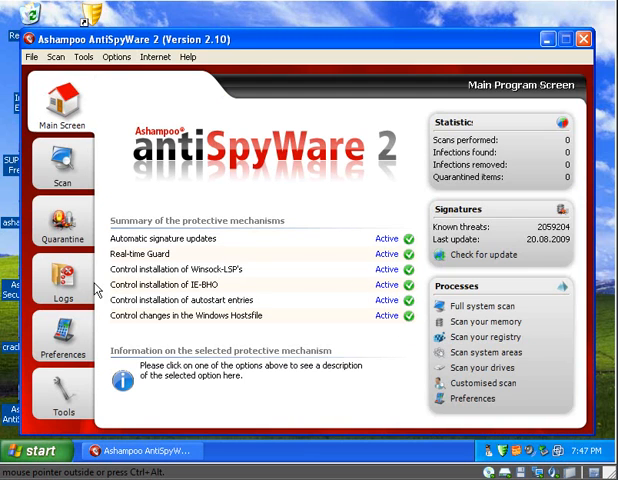
left_click(62, 164)
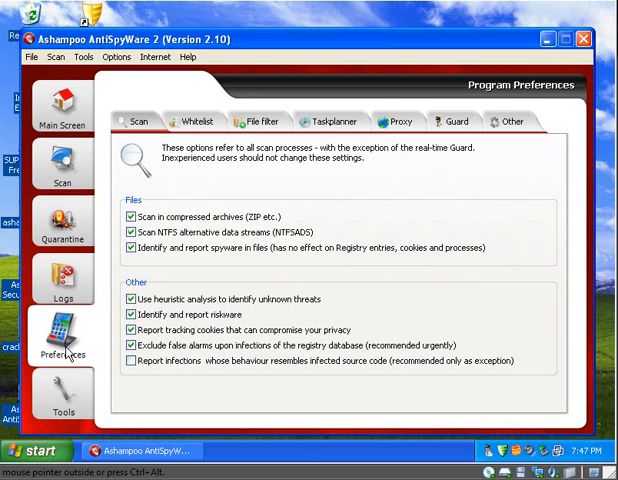
left_click(132, 360)
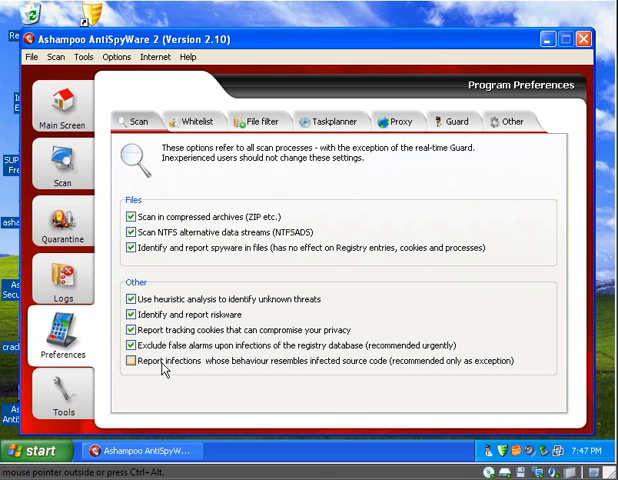
- Review the Whitelist, Taskplanner, Guard and Other preference pages, ending on the Tools list
left_click(196, 120)
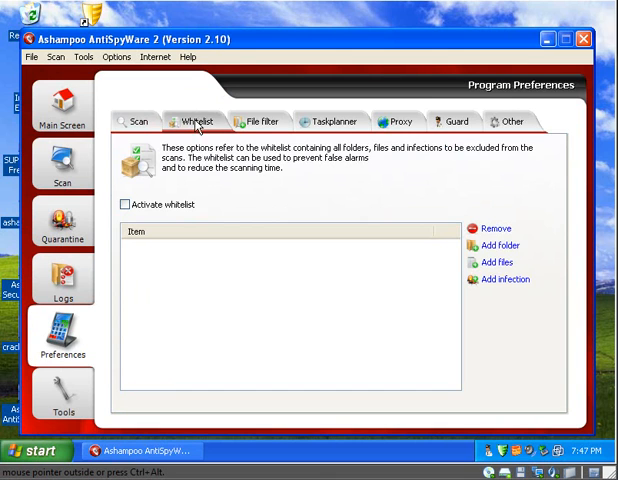
left_click(268, 120)
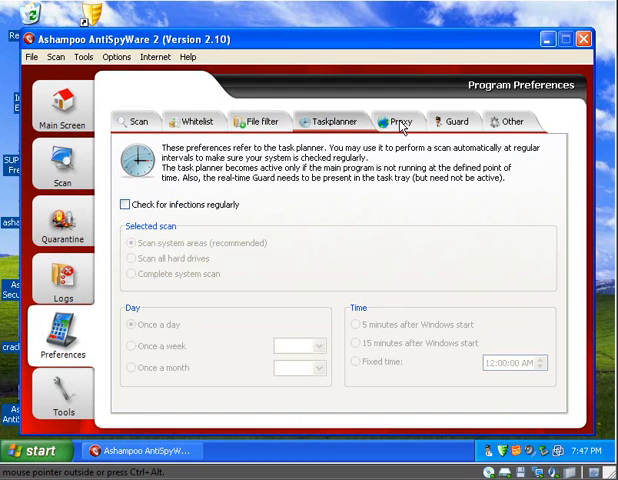
left_click(436, 120)
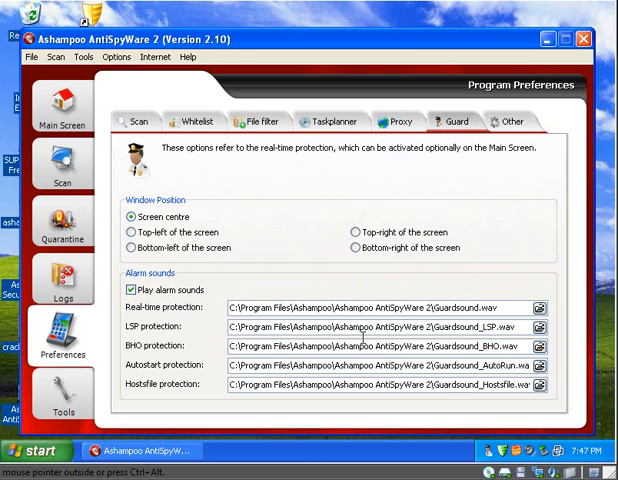
left_click(512, 122)
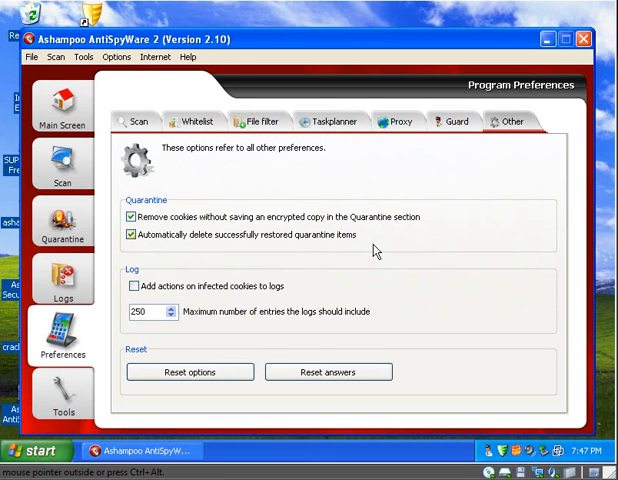
left_click(62, 390)
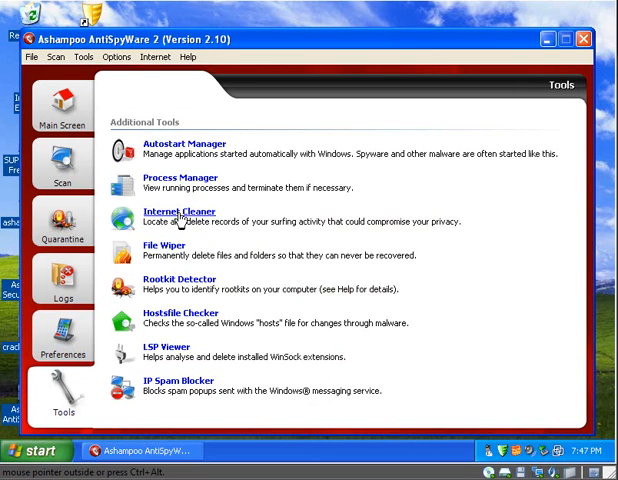
mouse_move(178, 278)
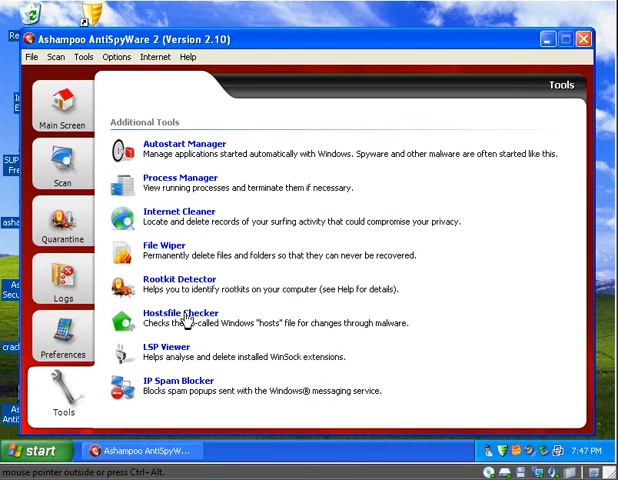
mouse_move(176, 364)
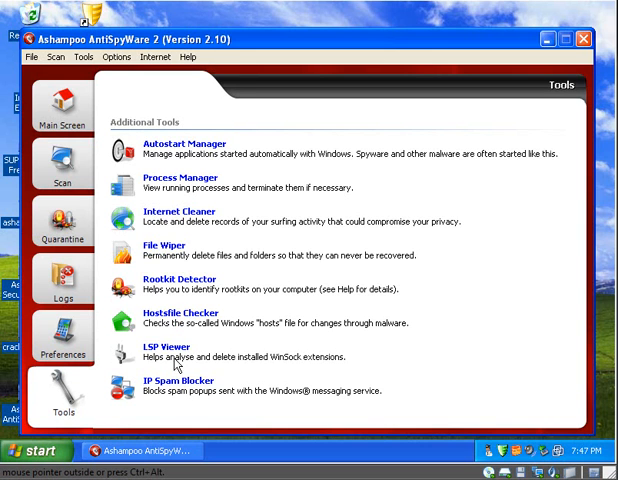
mouse_move(390, 148)
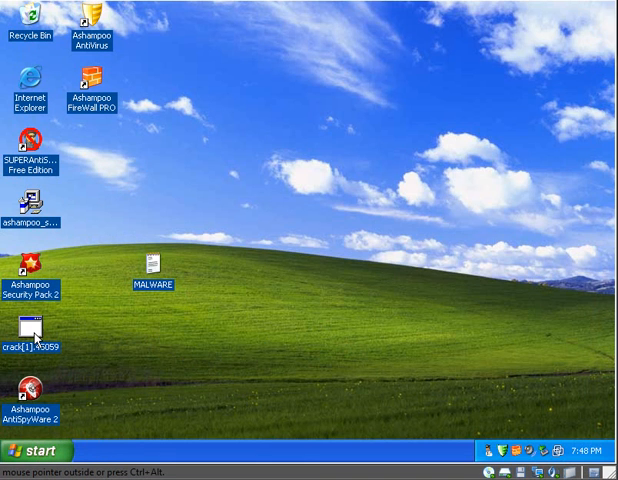
mouse_move(36, 338)
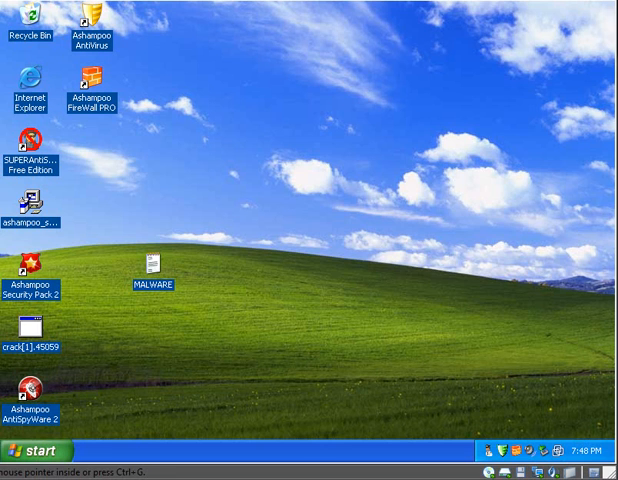